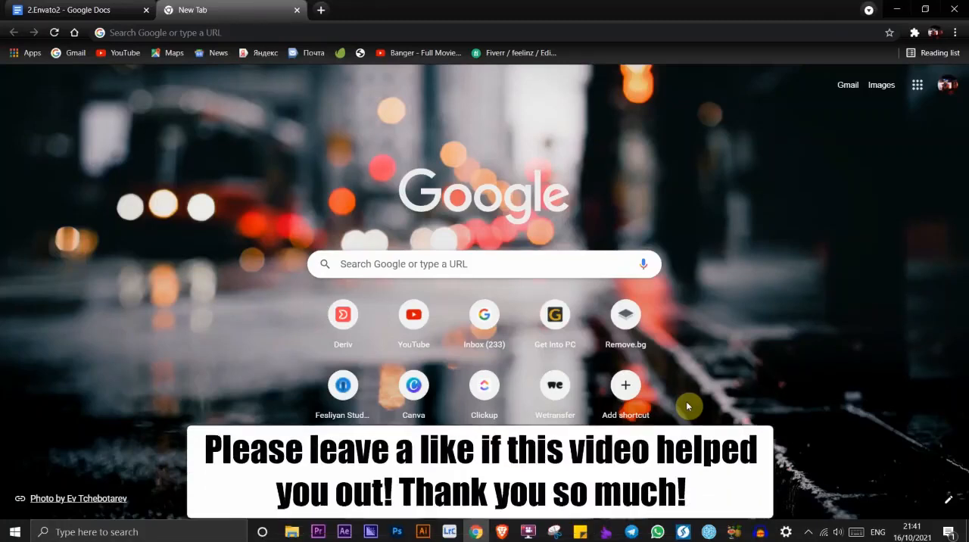
Search Google for "binance official website" from the Chrome address bar.
left_click(303, 32)
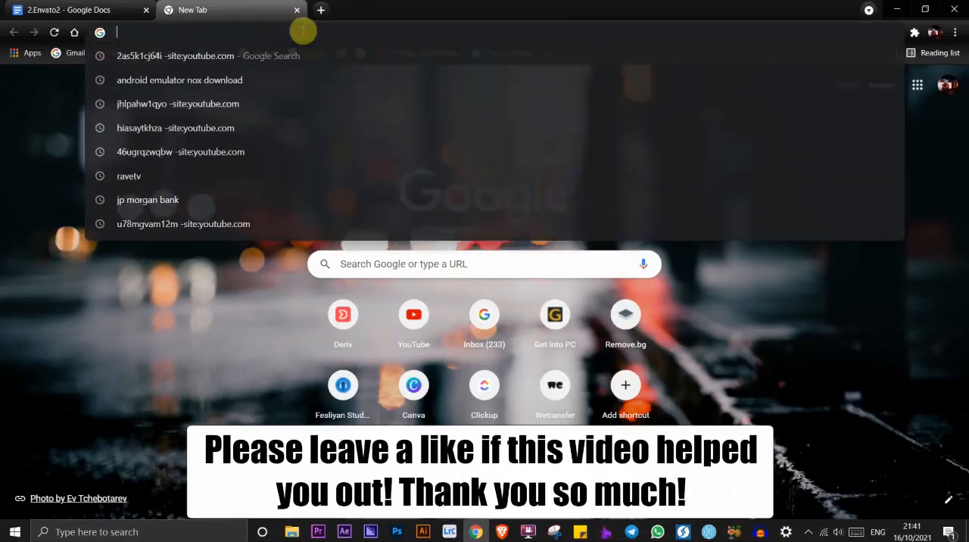
type("binance official website")
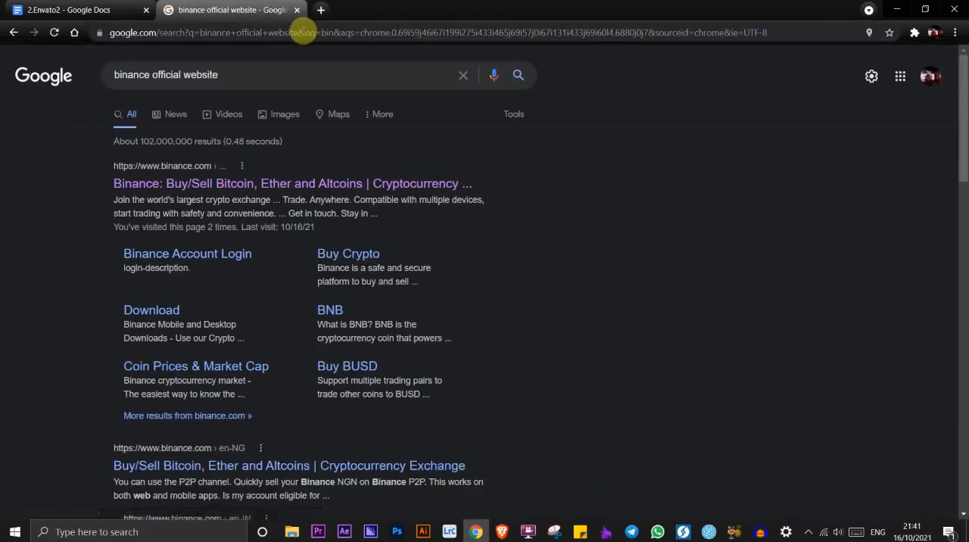
Go to binance.com from the results and reach the account login page via Log In.
left_click(293, 183)
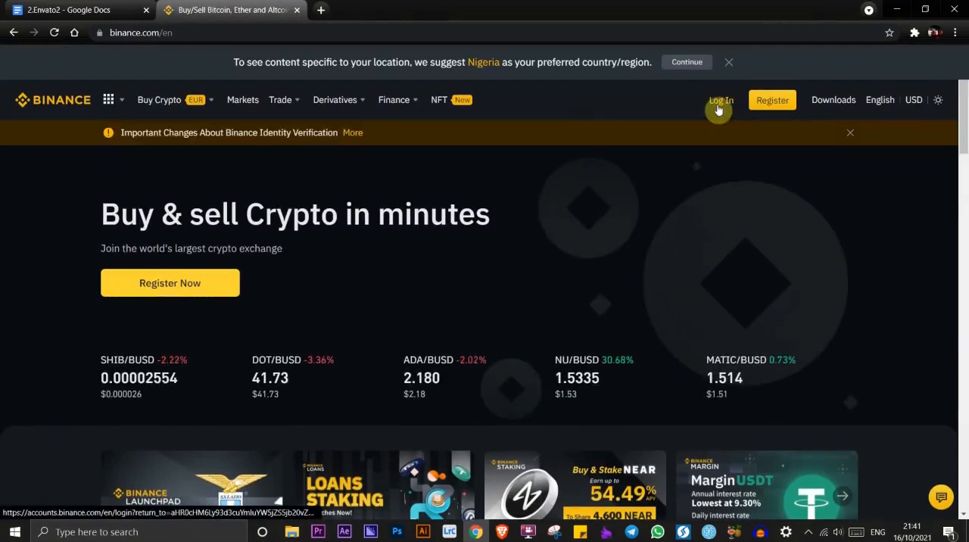
left_click(721, 100)
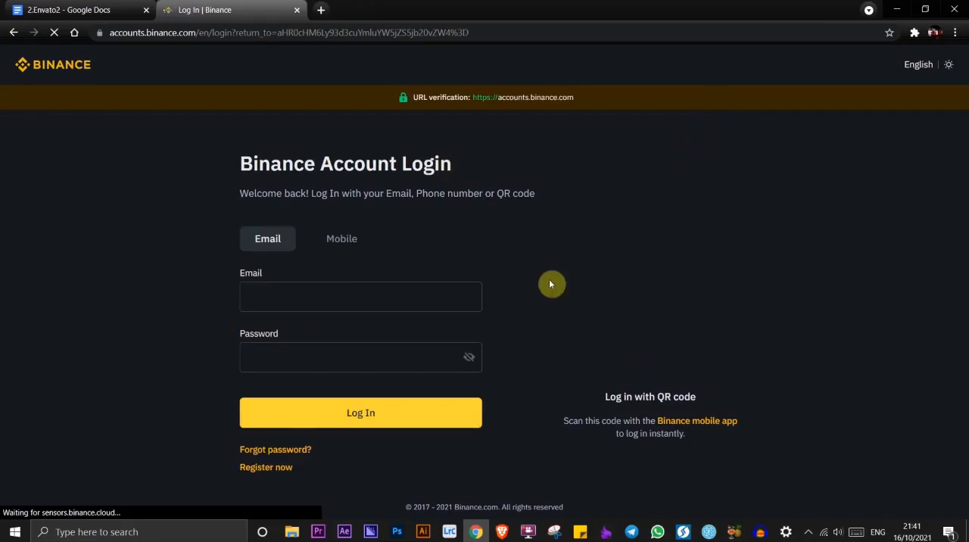
Show the login QR code, scan it with the Binance app and authorize the login.
left_click(361, 297)
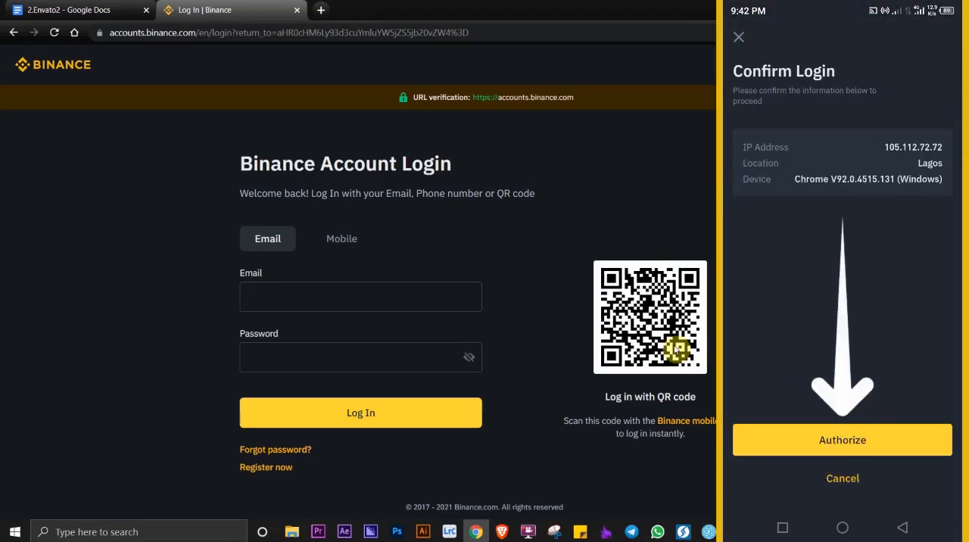
left_click(842, 440)
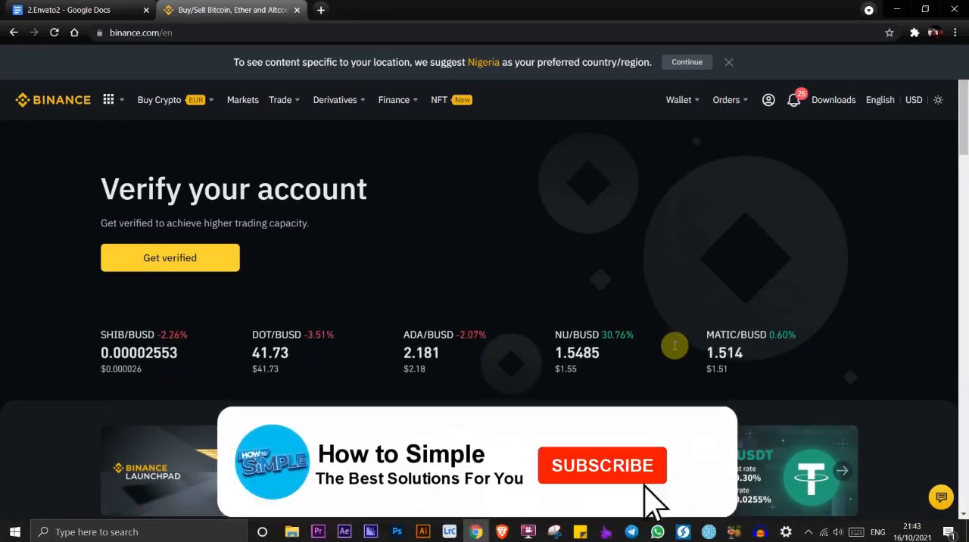
Let the signed-in Binance home page finish loading with the identity-verification prompt.
left_click(603, 465)
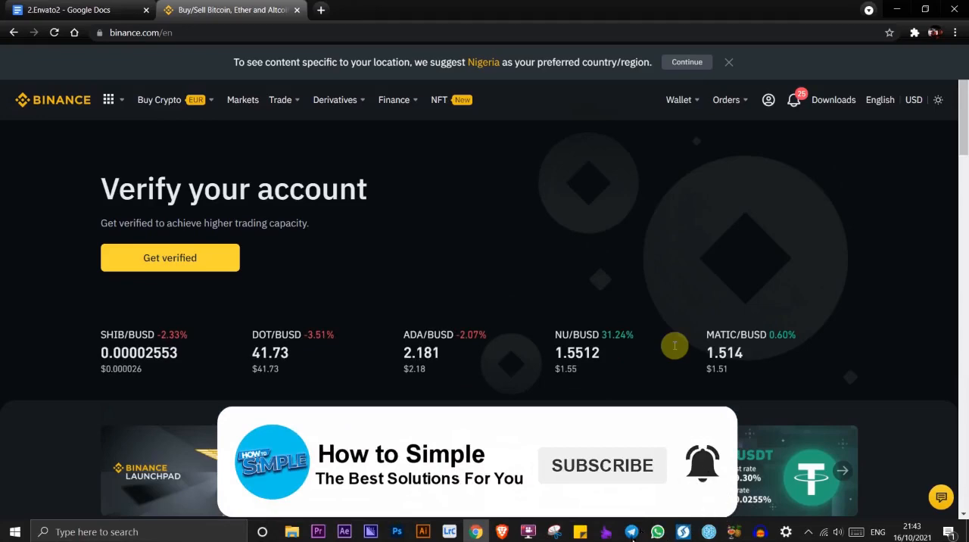